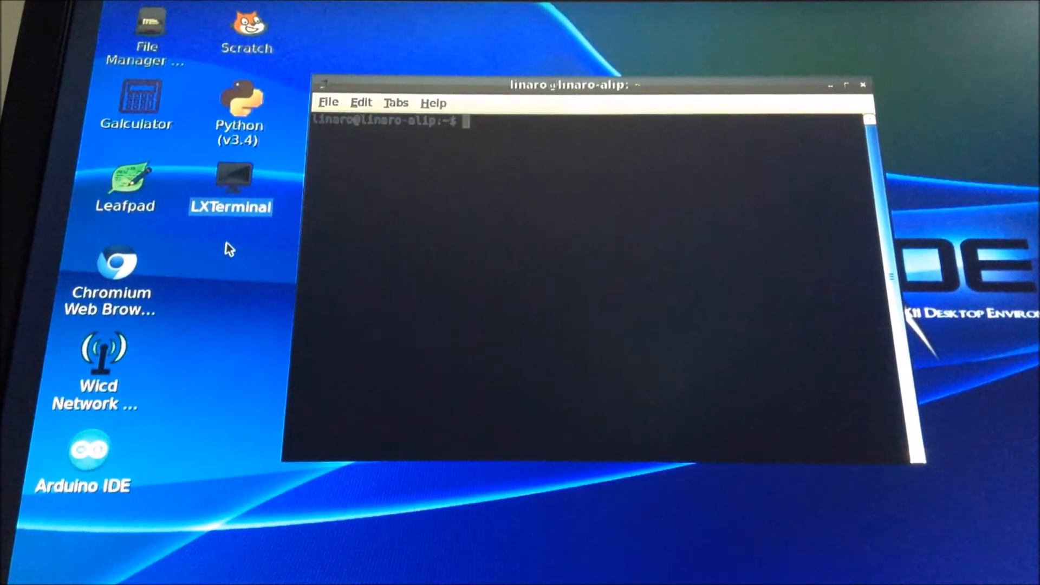
# Type echo "session required pam_systemd.so" | sudo tee -a /etc/pam.d/lxdm in the terminal.
pyautogui.write('ed')
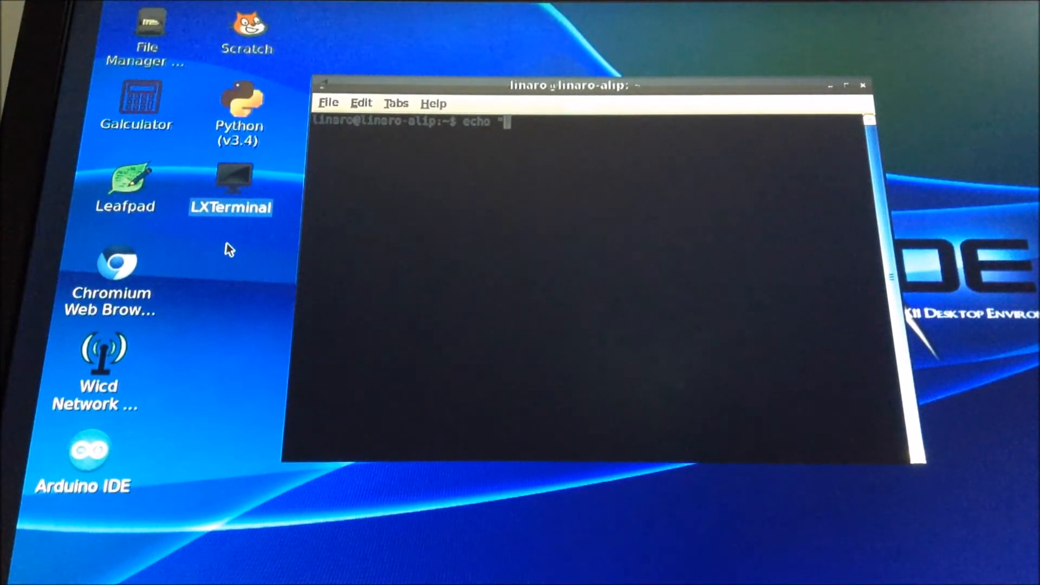
pyautogui.write('session required')
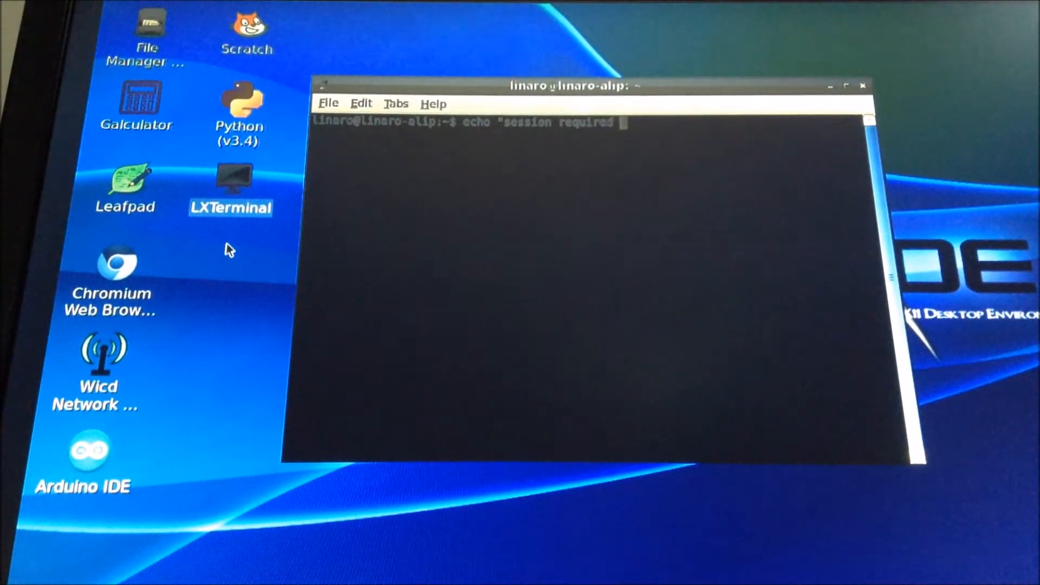
pyautogui.write('pam_')
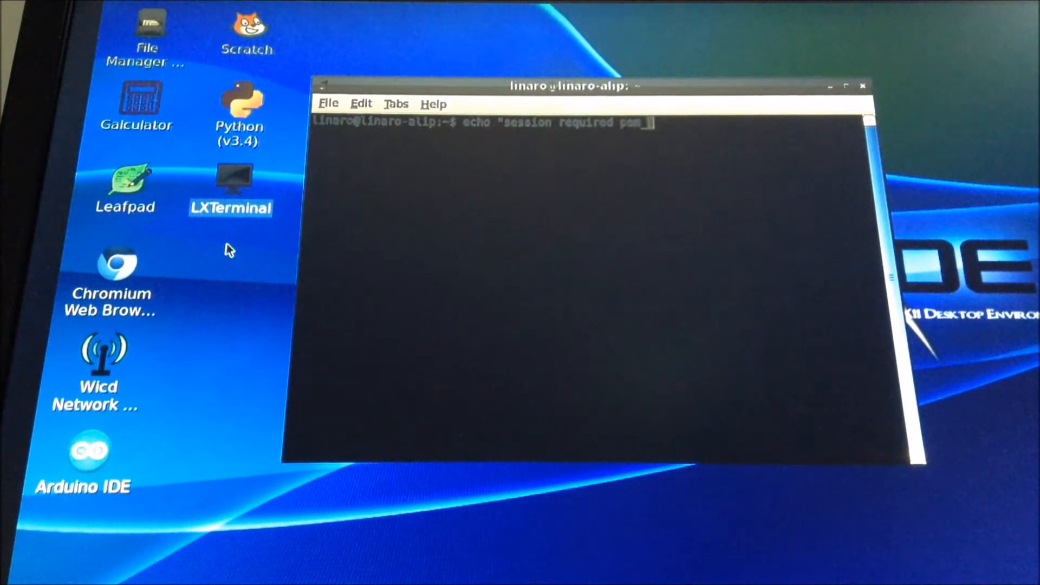
pyautogui.write('systemd')
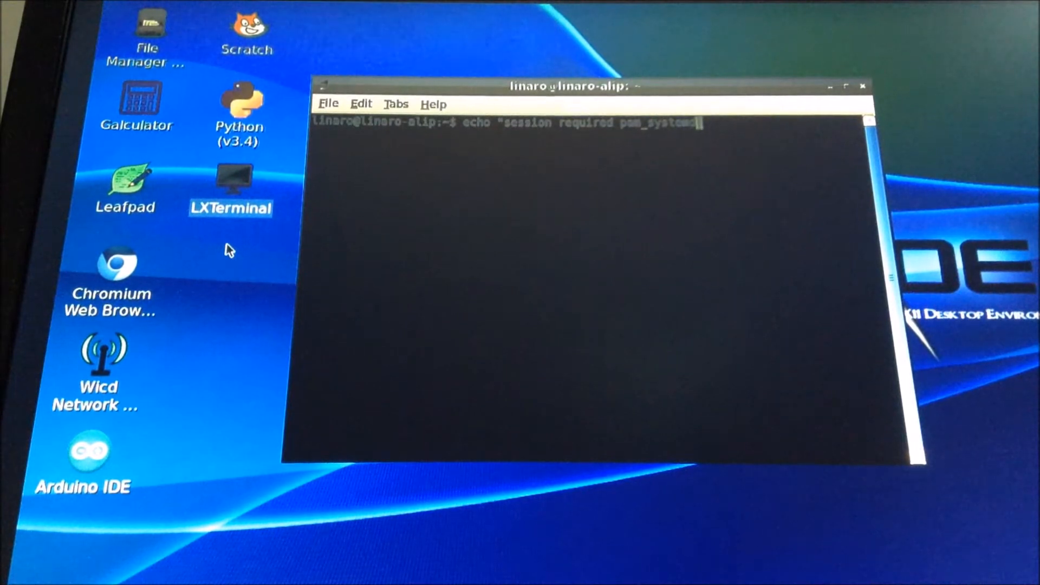
pyautogui.write('.so" | sudo tee')
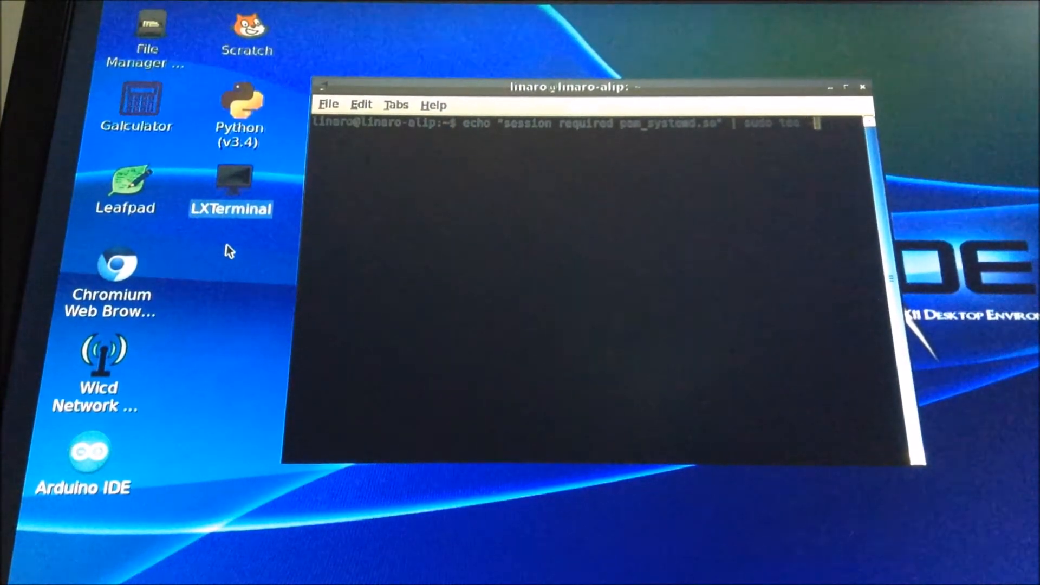
pyautogui.write('-a /etc/pam.')
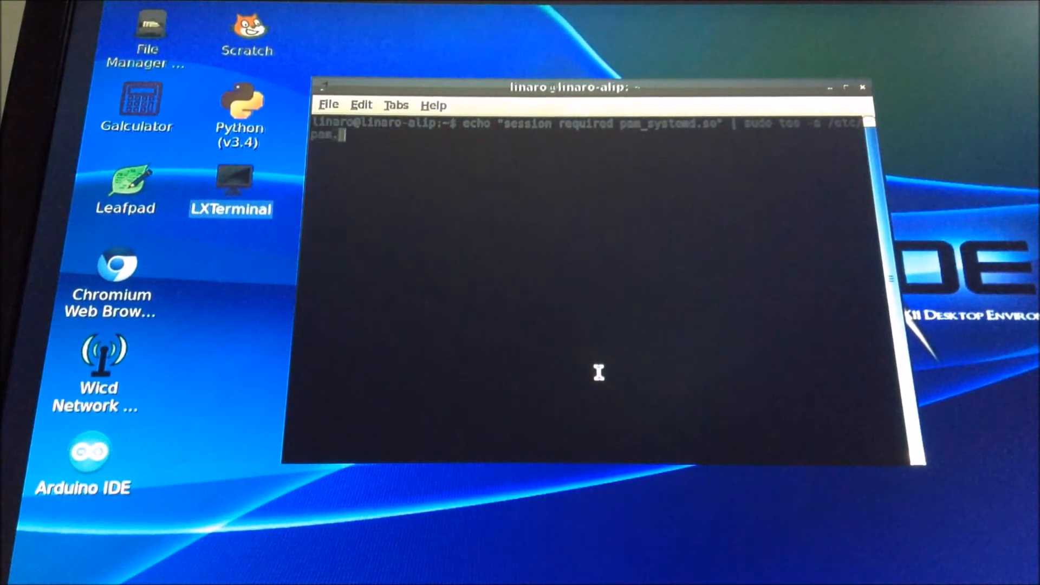
pyautogui.write('d/')
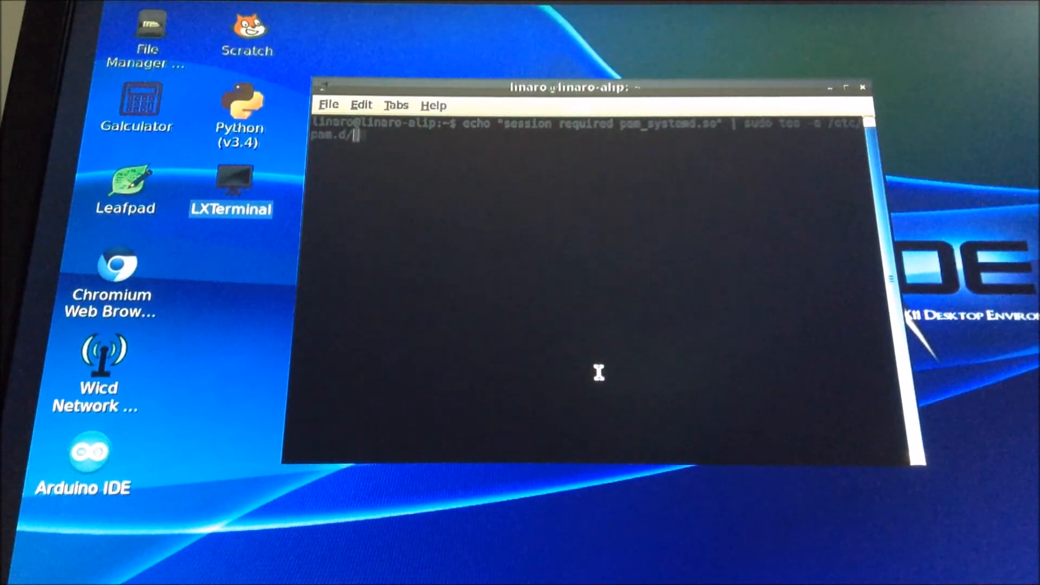
pyautogui.write('lxde')
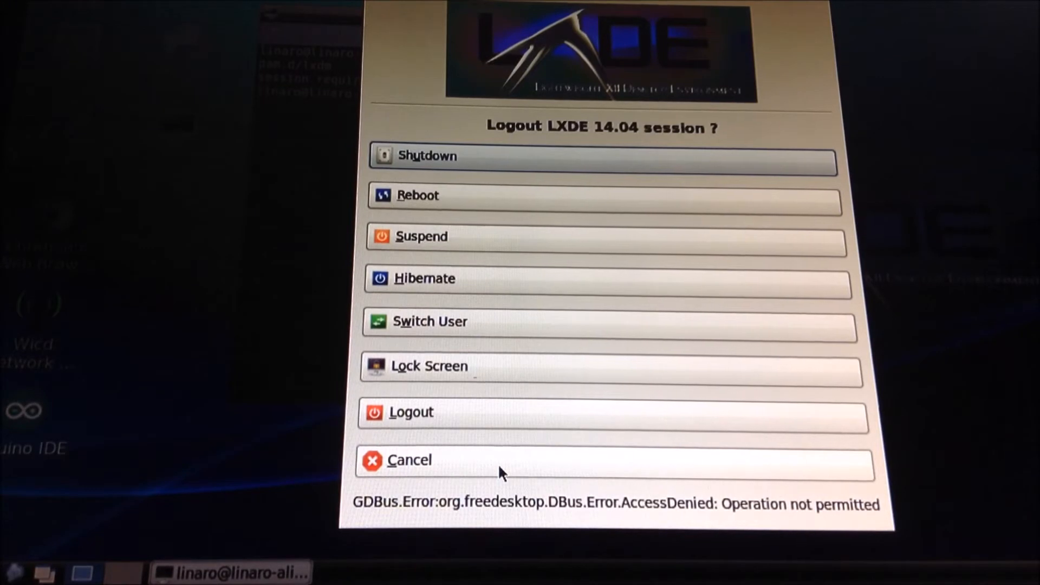
# Cancel the LXDE logout dialog to return to the terminal showing the pam_systemd line.
pyautogui.click(411, 459)
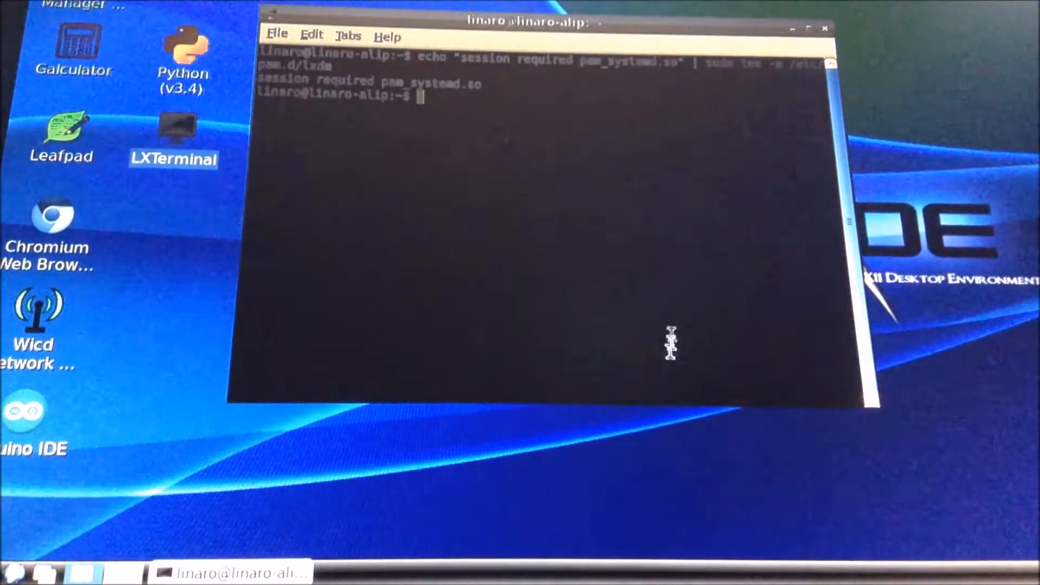
pyautogui.moveTo(939, 215)
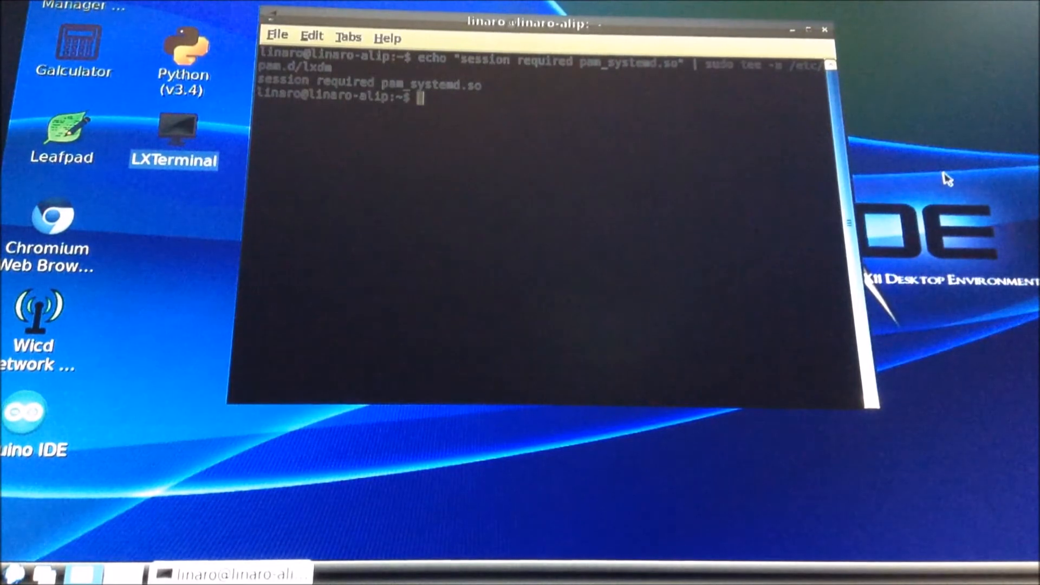
# Enter sudo shutdown -r now at the terminal prompt without running it.
pyautogui.write('sudo shutd')
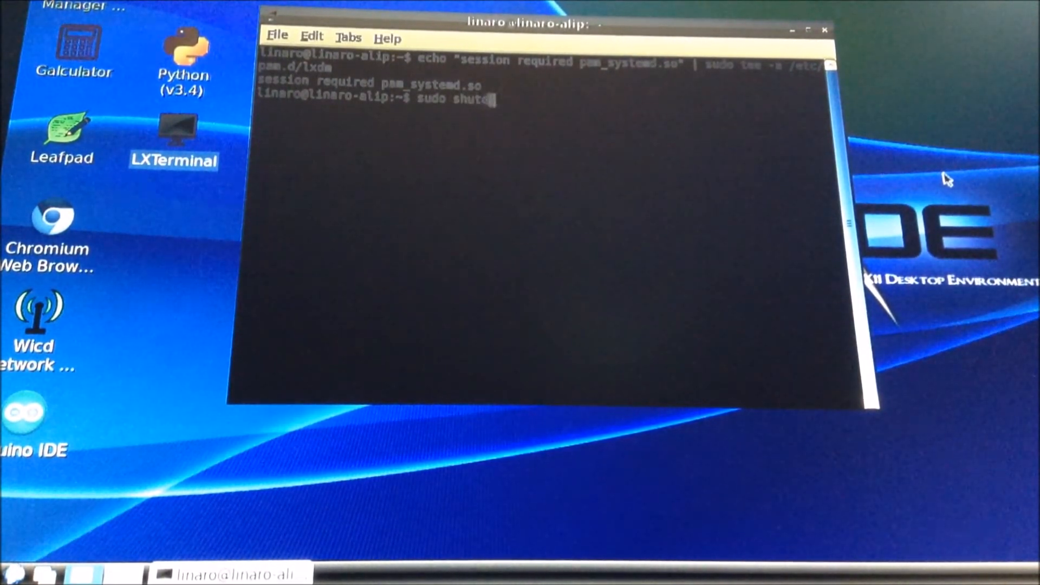
pyautogui.write('wn -')
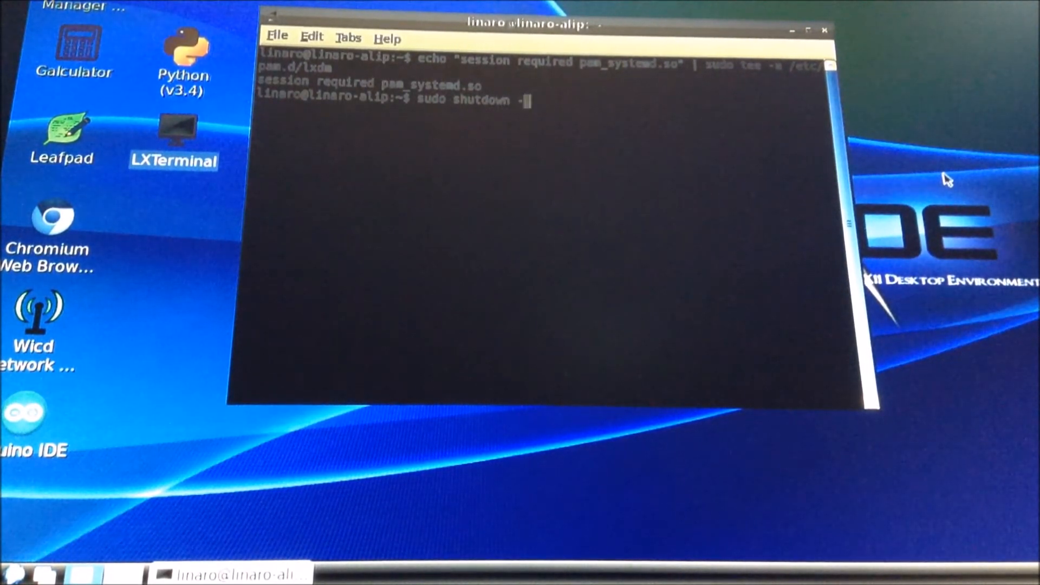
pyautogui.write('r')
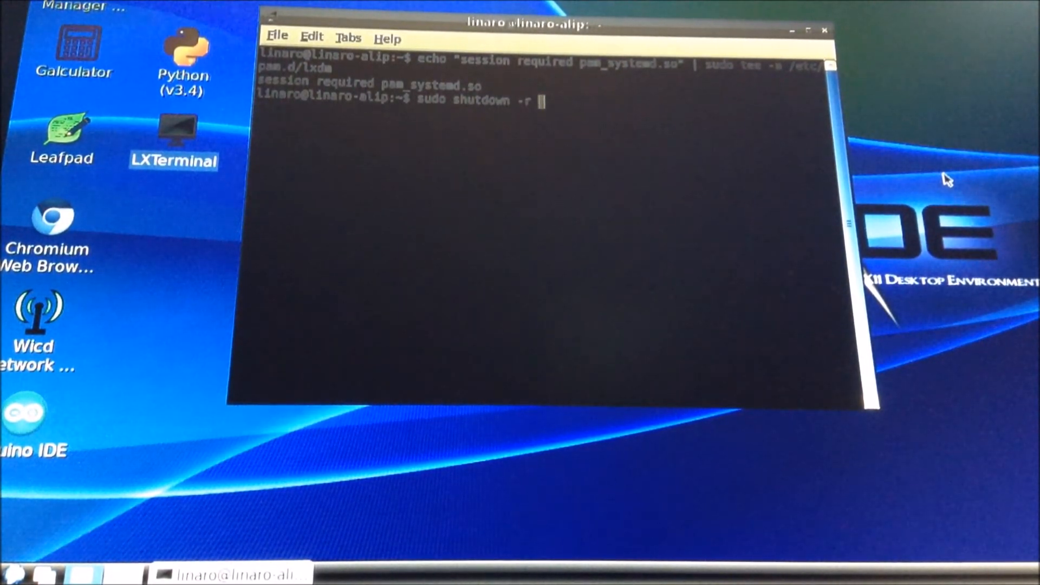
pyautogui.write('now')
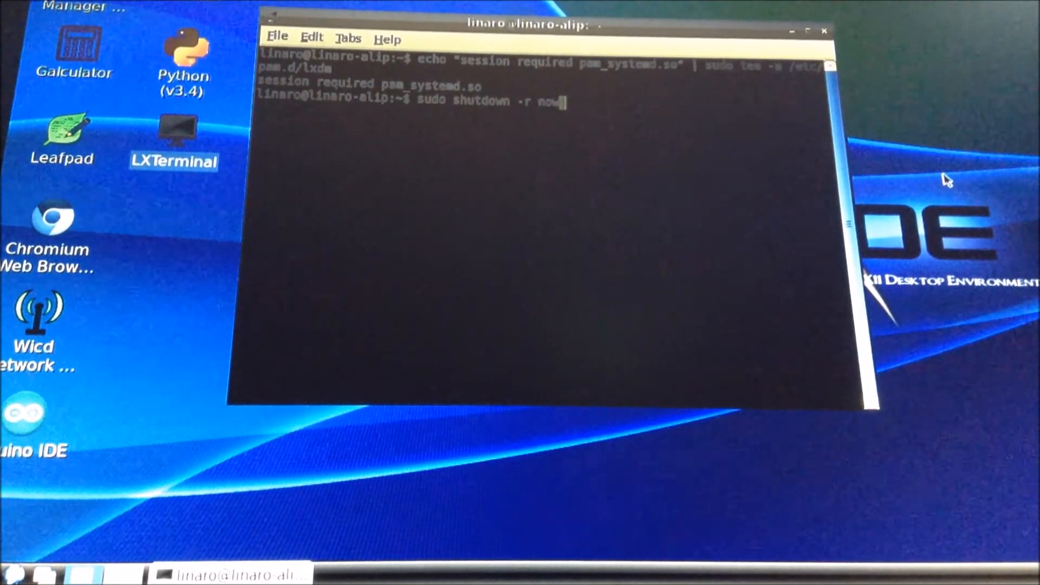
# Run sudo shutdown -r now and wait for the LXDE desktop to return.
pyautogui.press('Return')
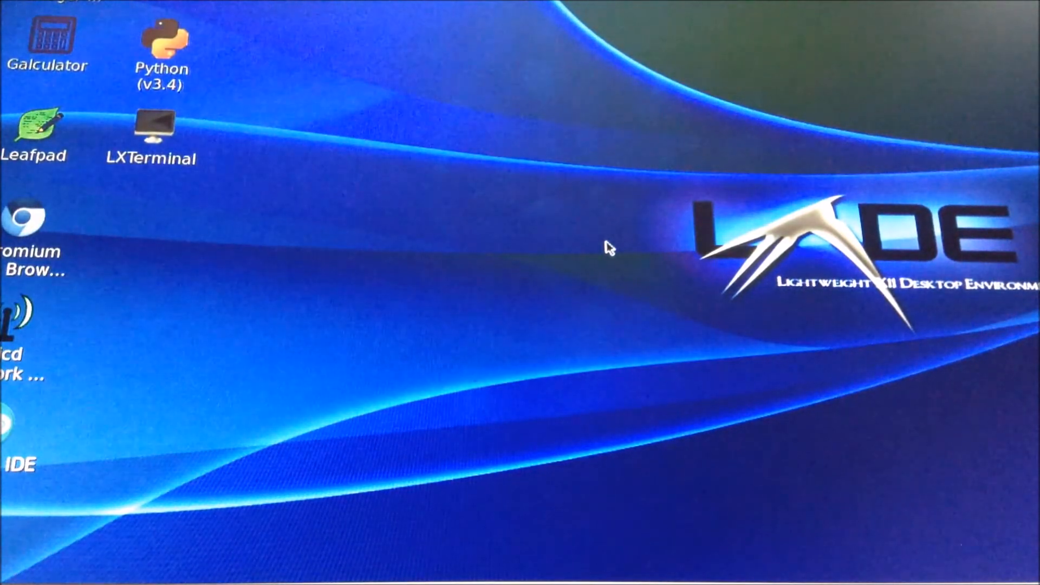
pyautogui.moveTo(669, 236)
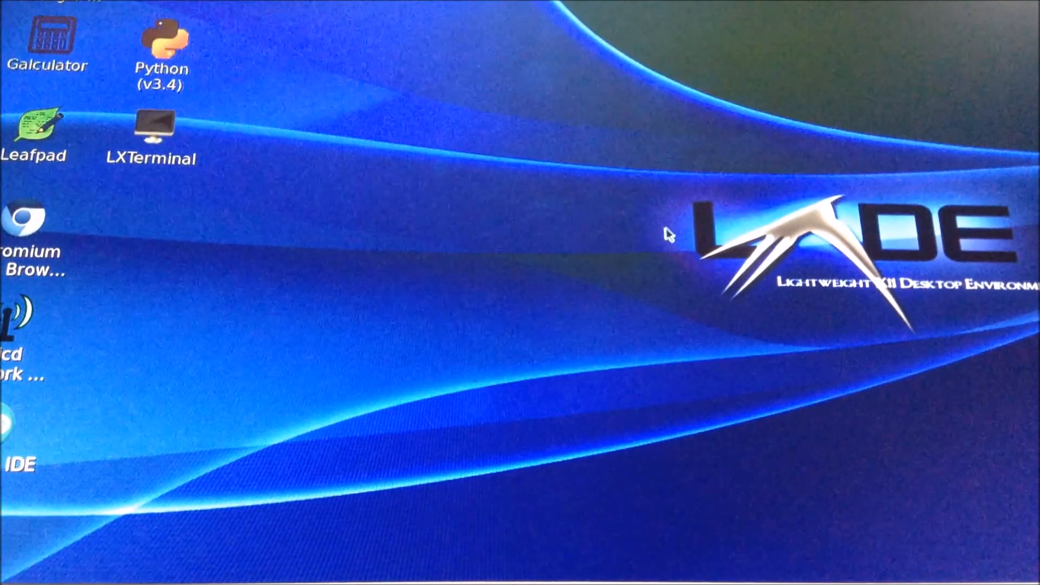